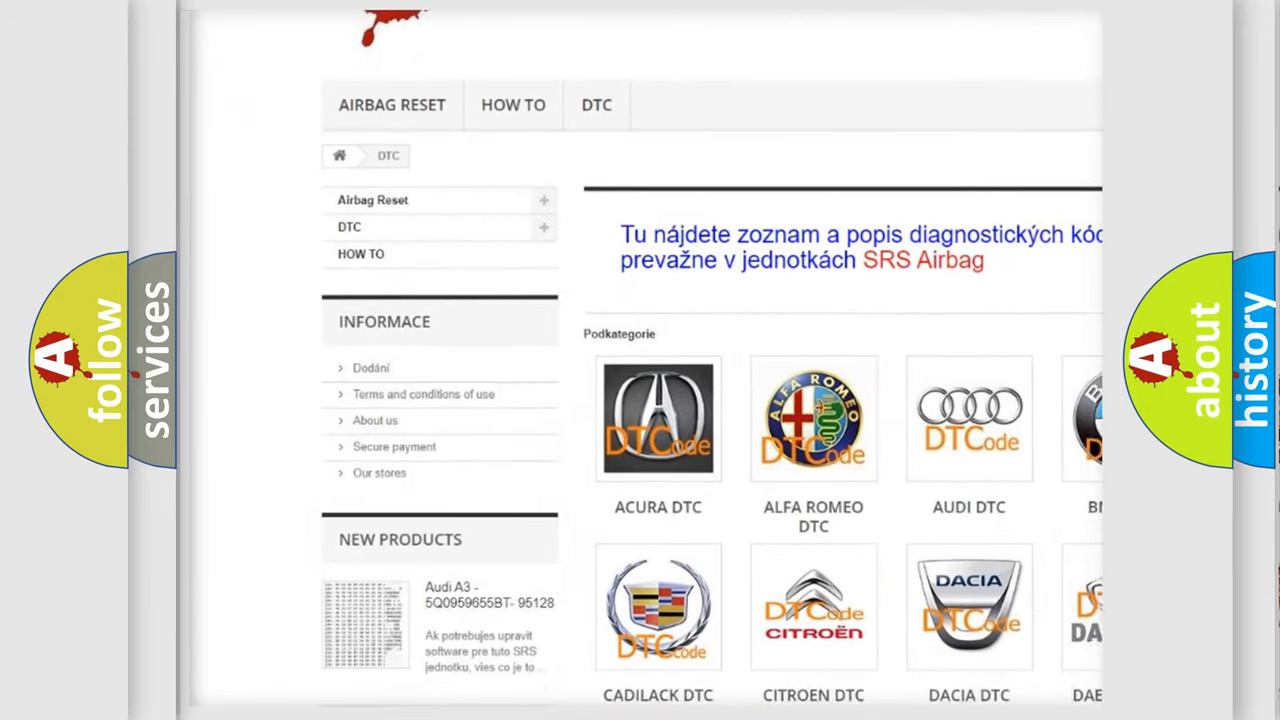
{"action": "scroll", "scroll_direction": "down", "scroll_amount": 3}
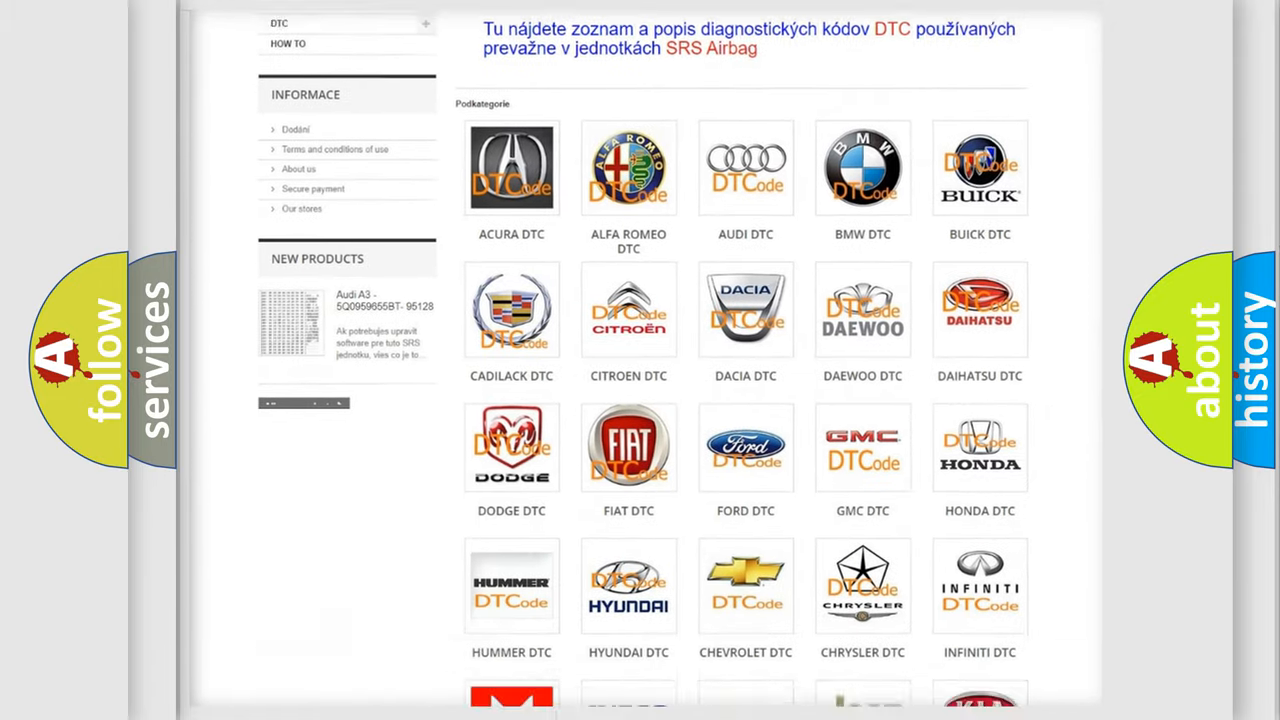
{"action": "scroll", "scroll_direction": "down", "scroll_amount": 3}
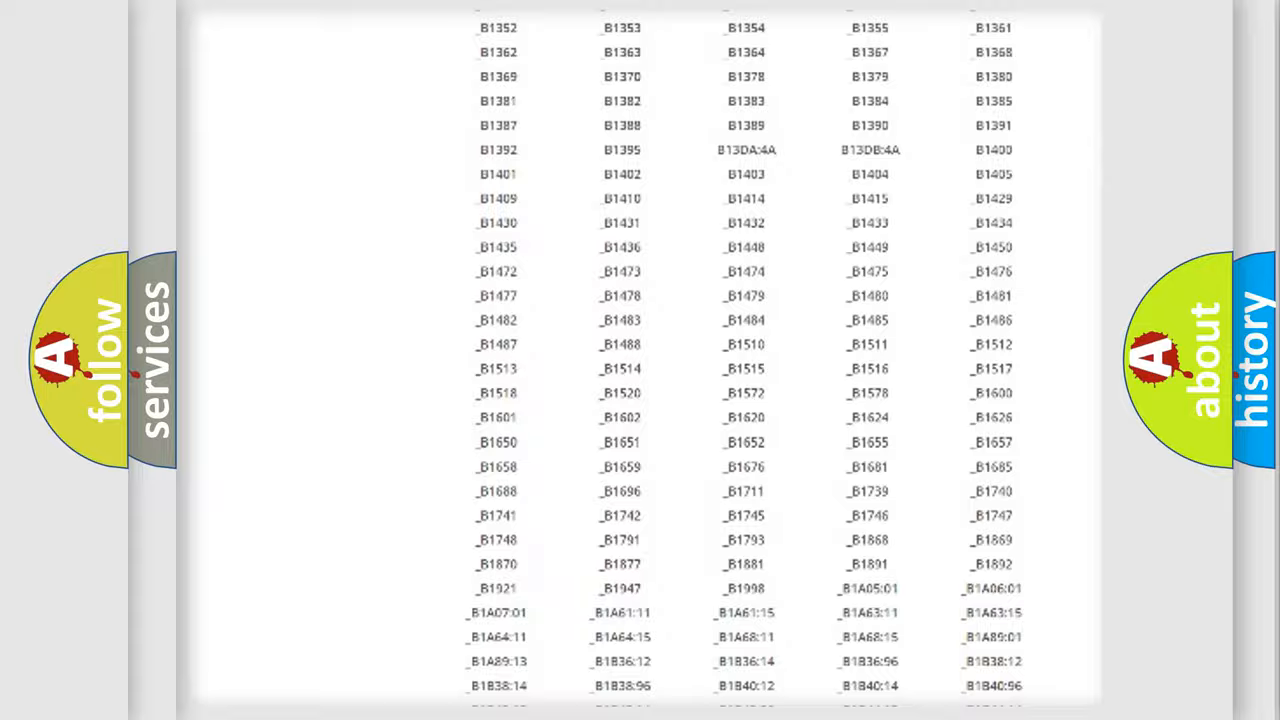
{"action": "scroll", "scroll_direction": "up", "scroll_amount": 3}
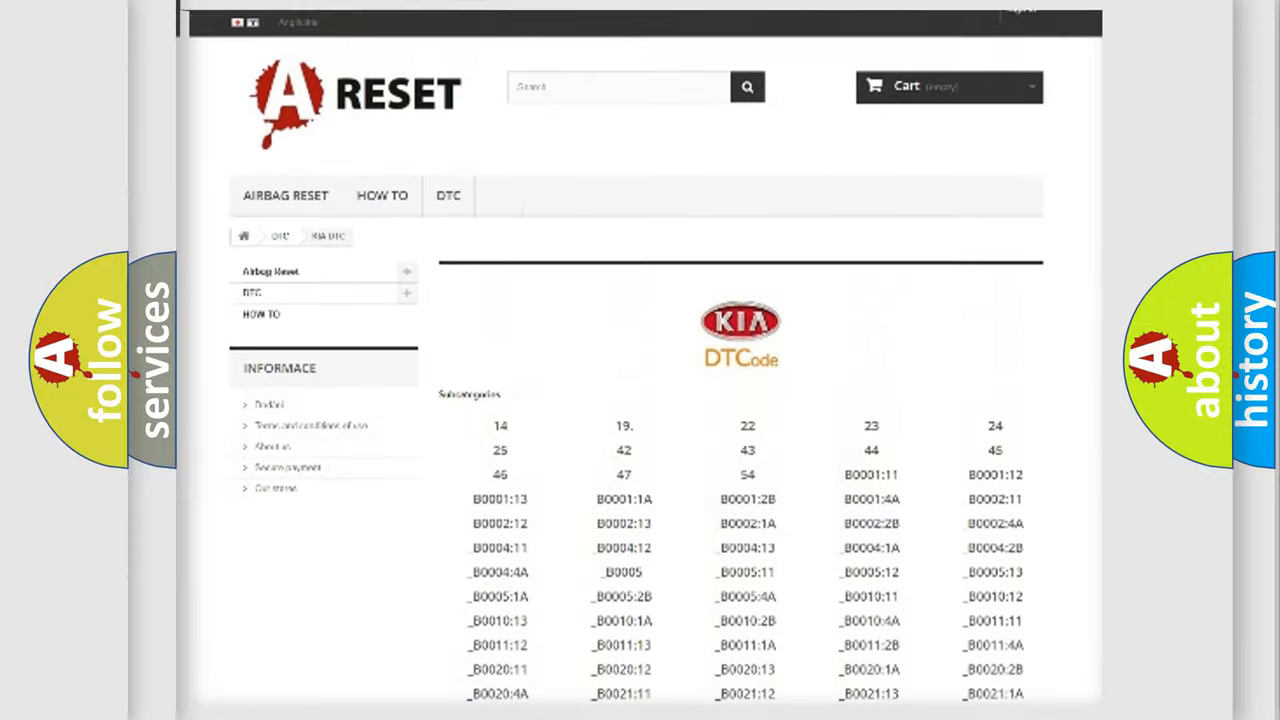